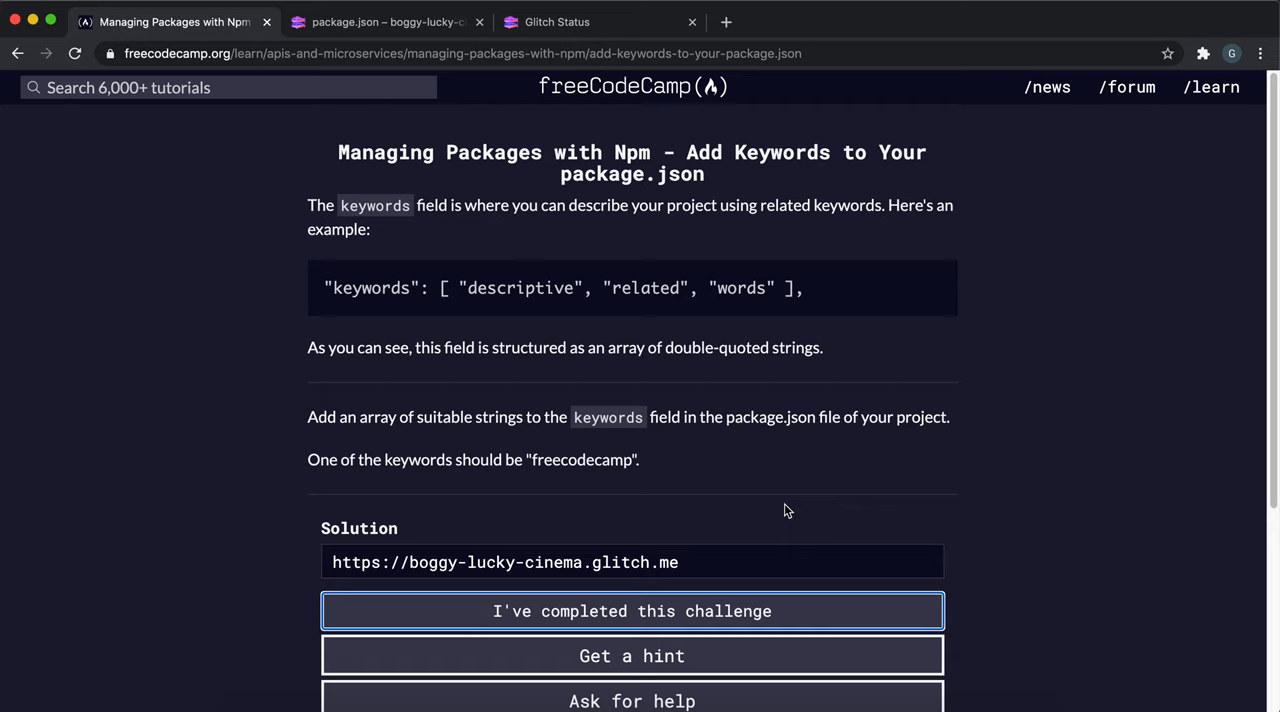
pyautogui.moveTo(480, 296)
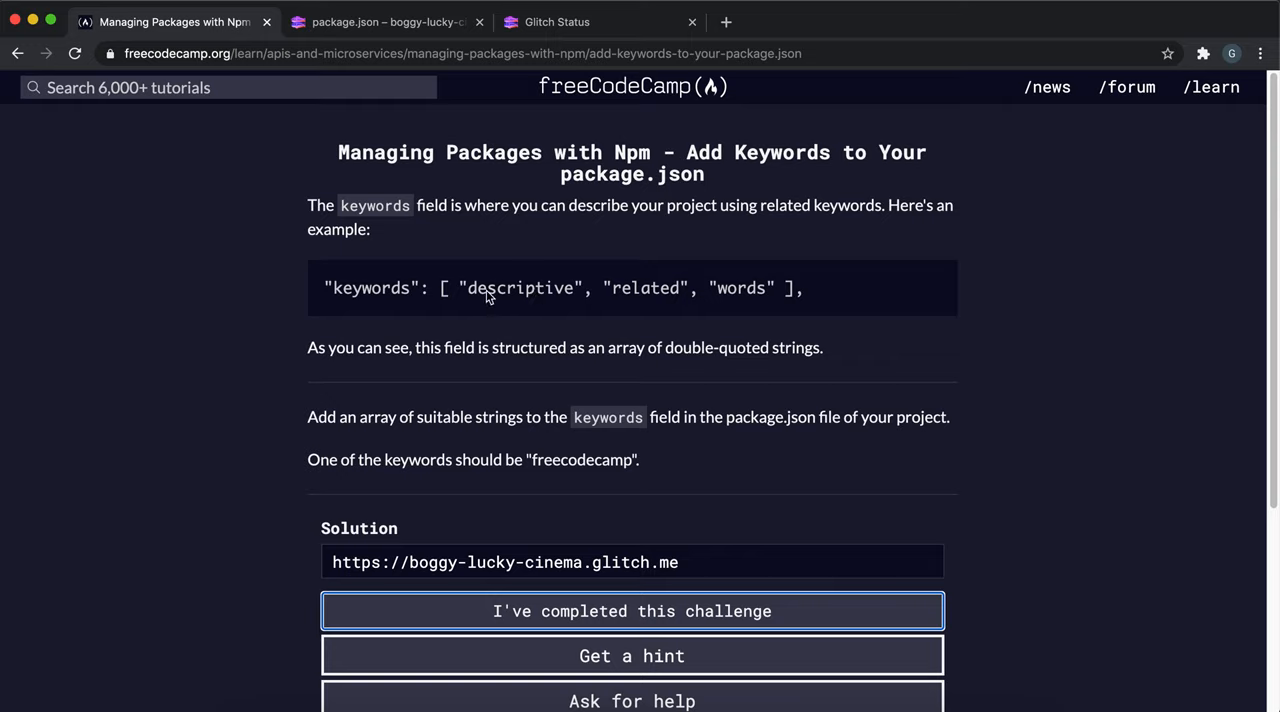
pyautogui.moveTo(340, 296)
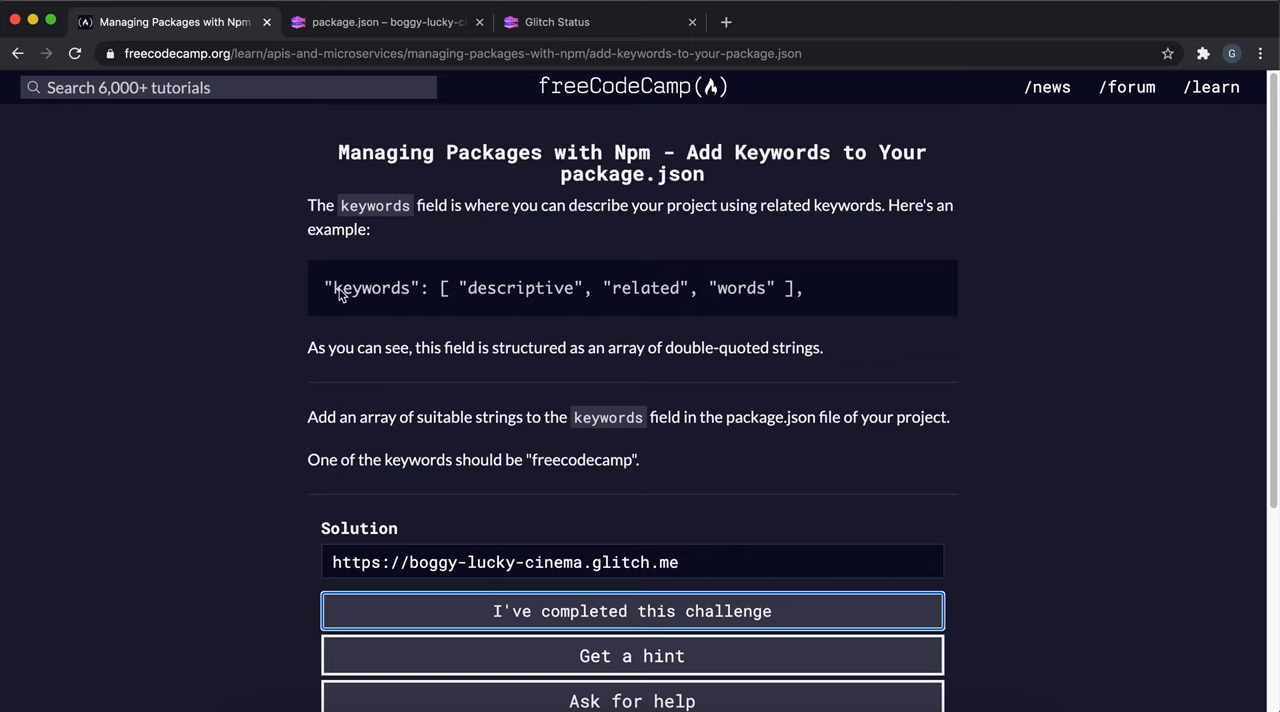
# Compare the example keywords with package.json's "freecodecamp" entry, then submit the project to pass the tests
pyautogui.doubleClick(374, 288)
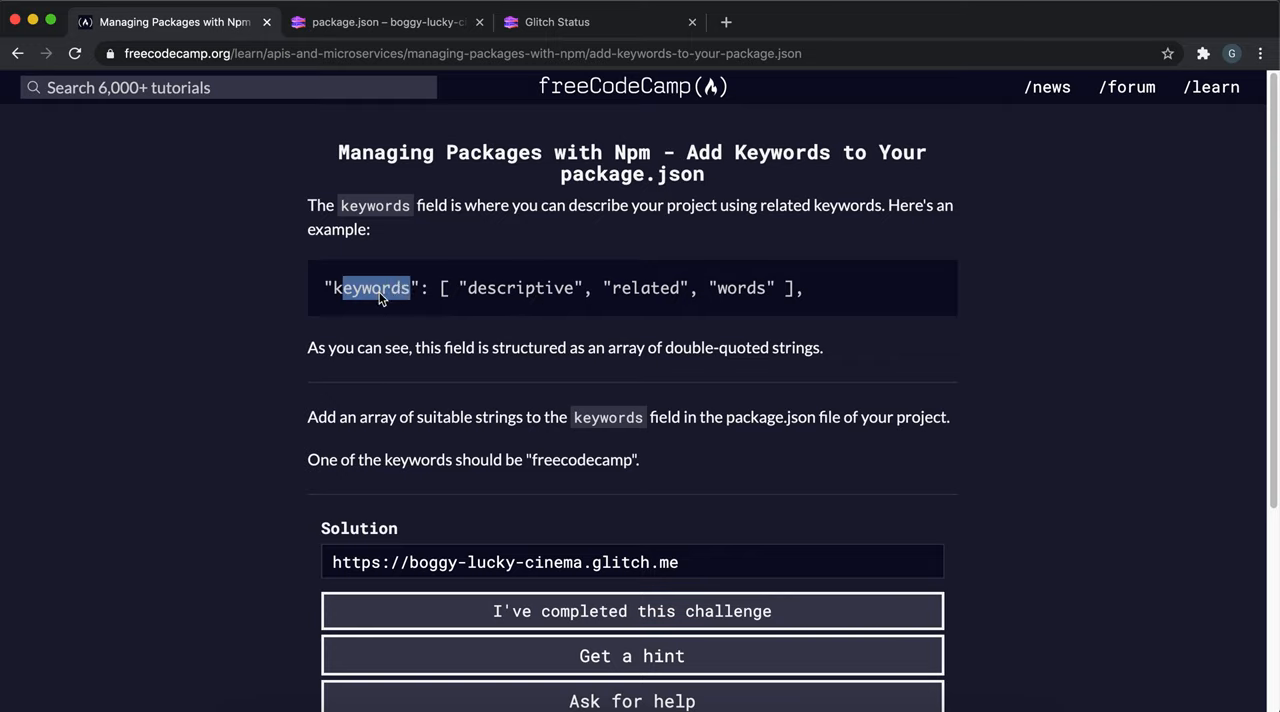
pyautogui.moveTo(715, 252)
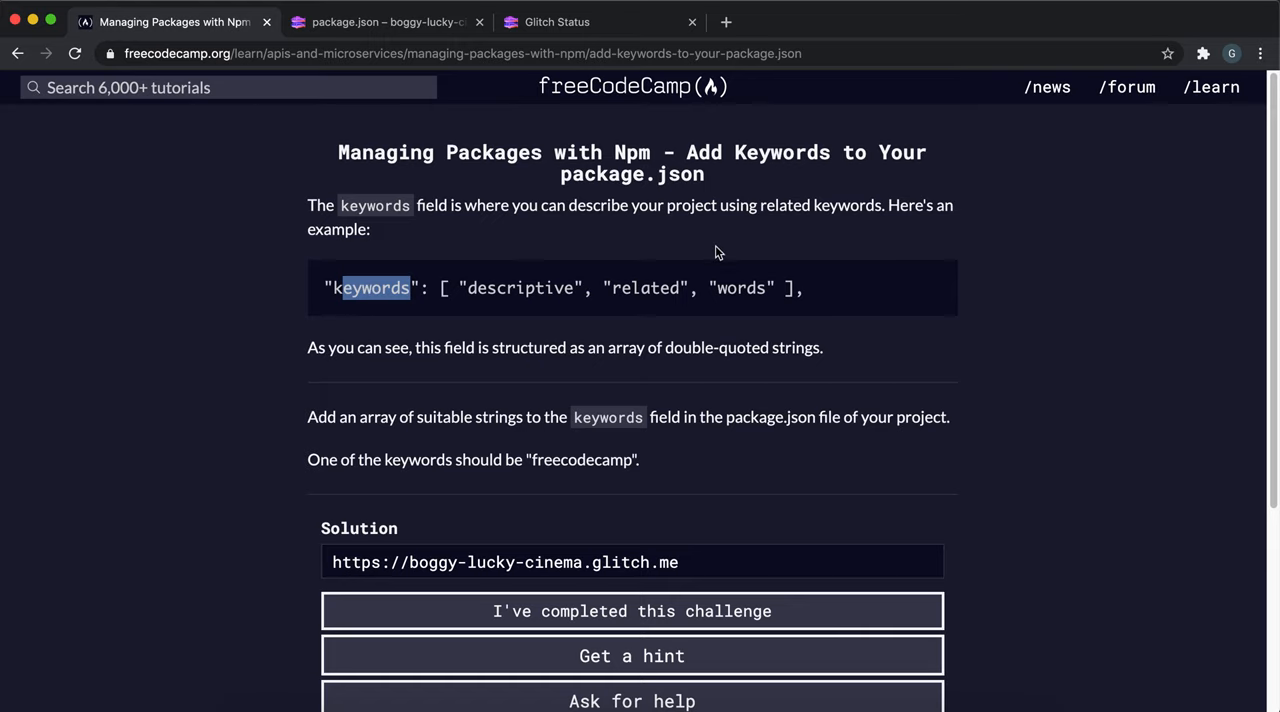
pyautogui.moveTo(477, 288); pyautogui.dragTo(770, 288)
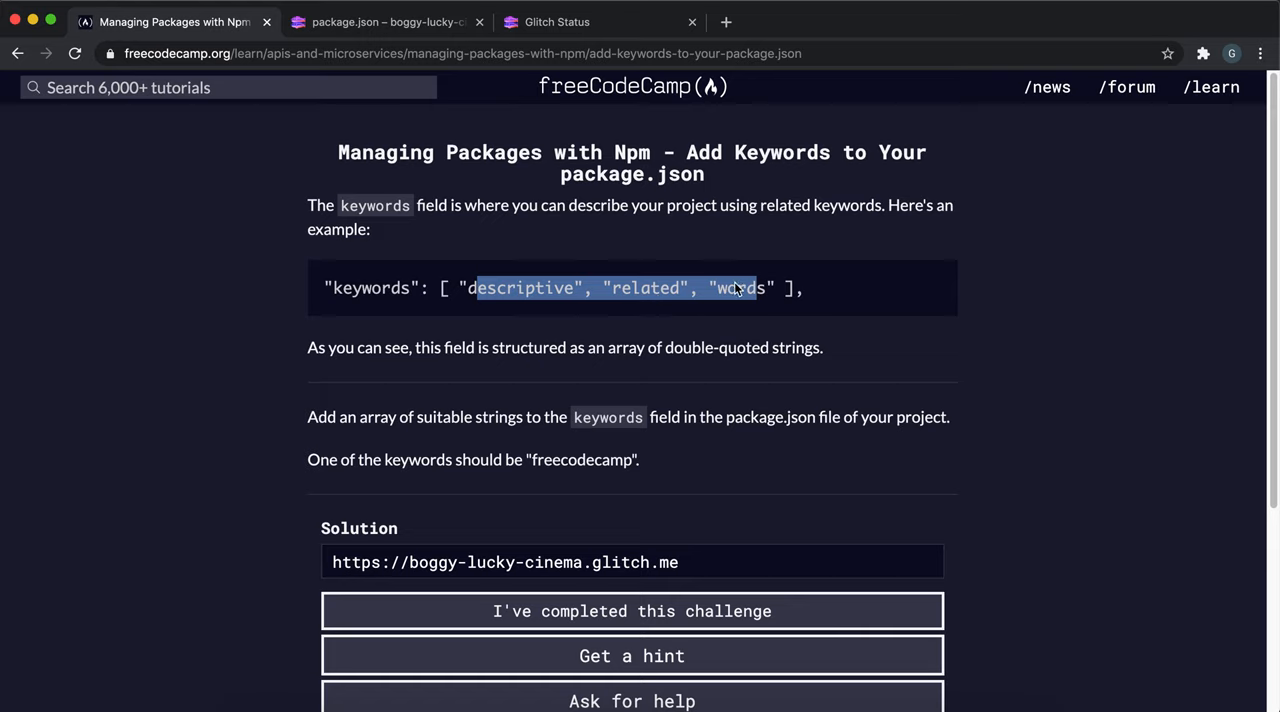
pyautogui.moveTo(589, 310)
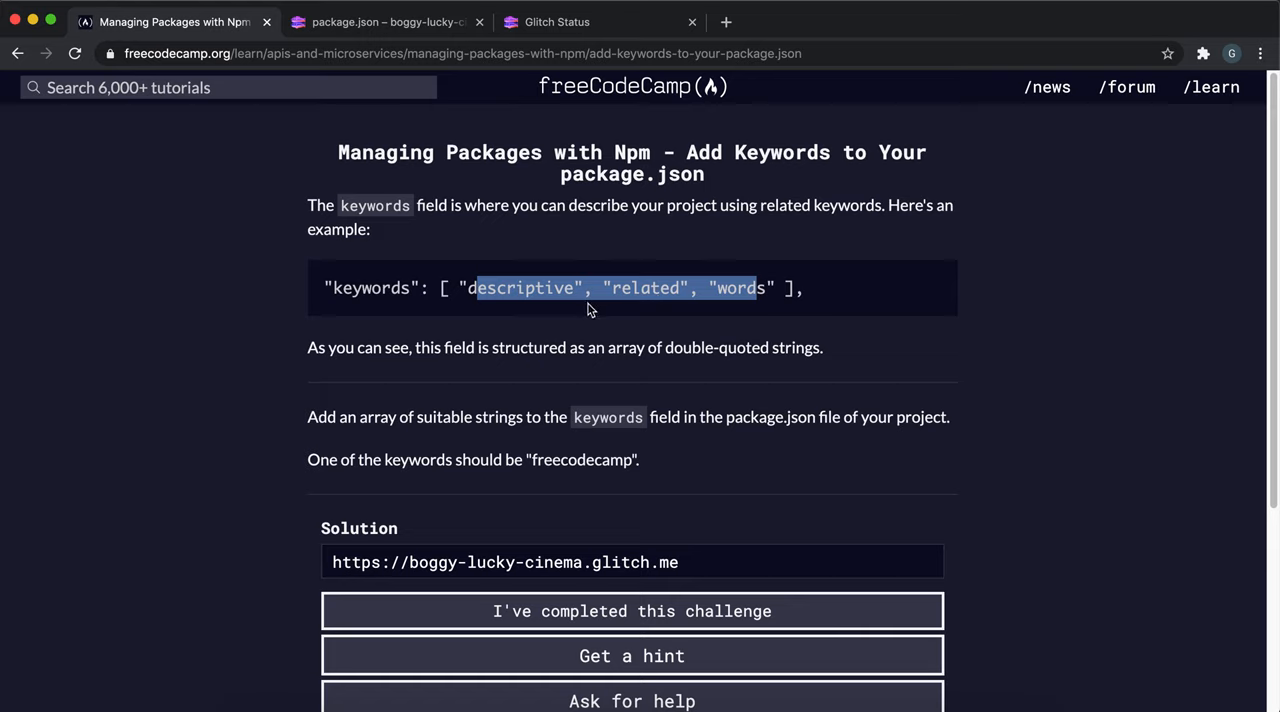
pyautogui.moveTo(538, 313)
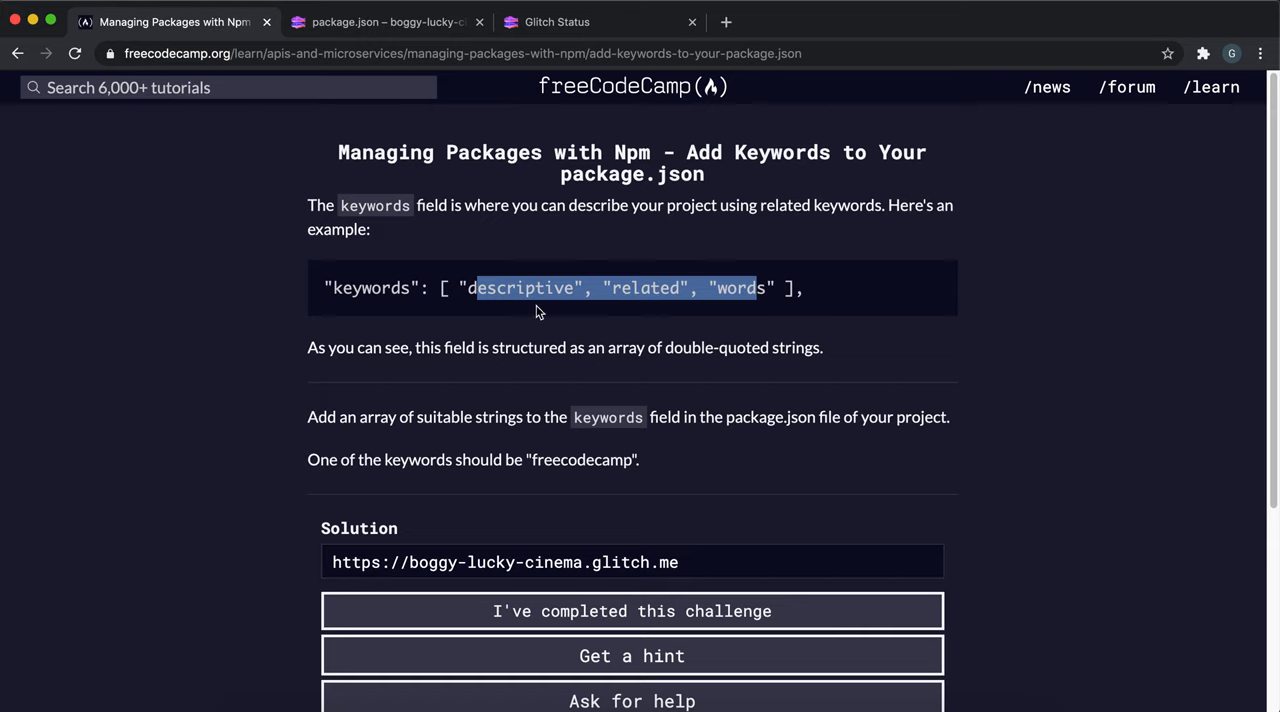
pyautogui.moveTo(548, 287)
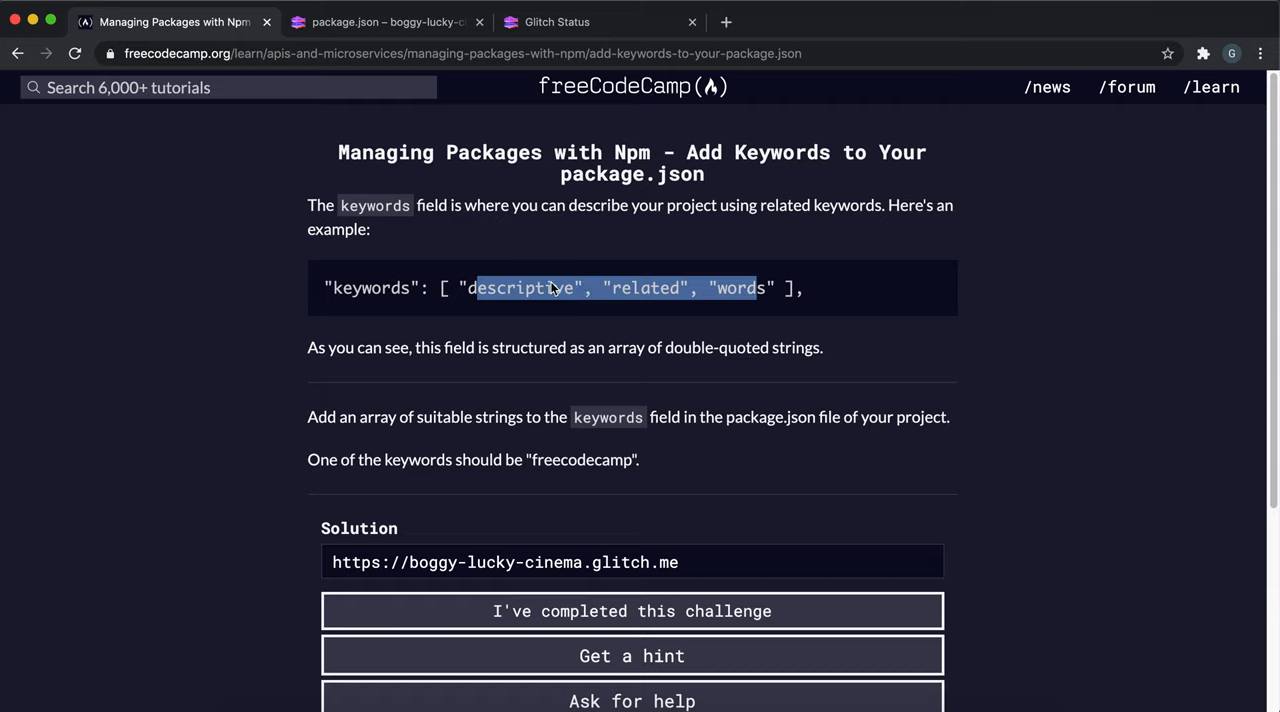
pyautogui.moveTo(388, 452)
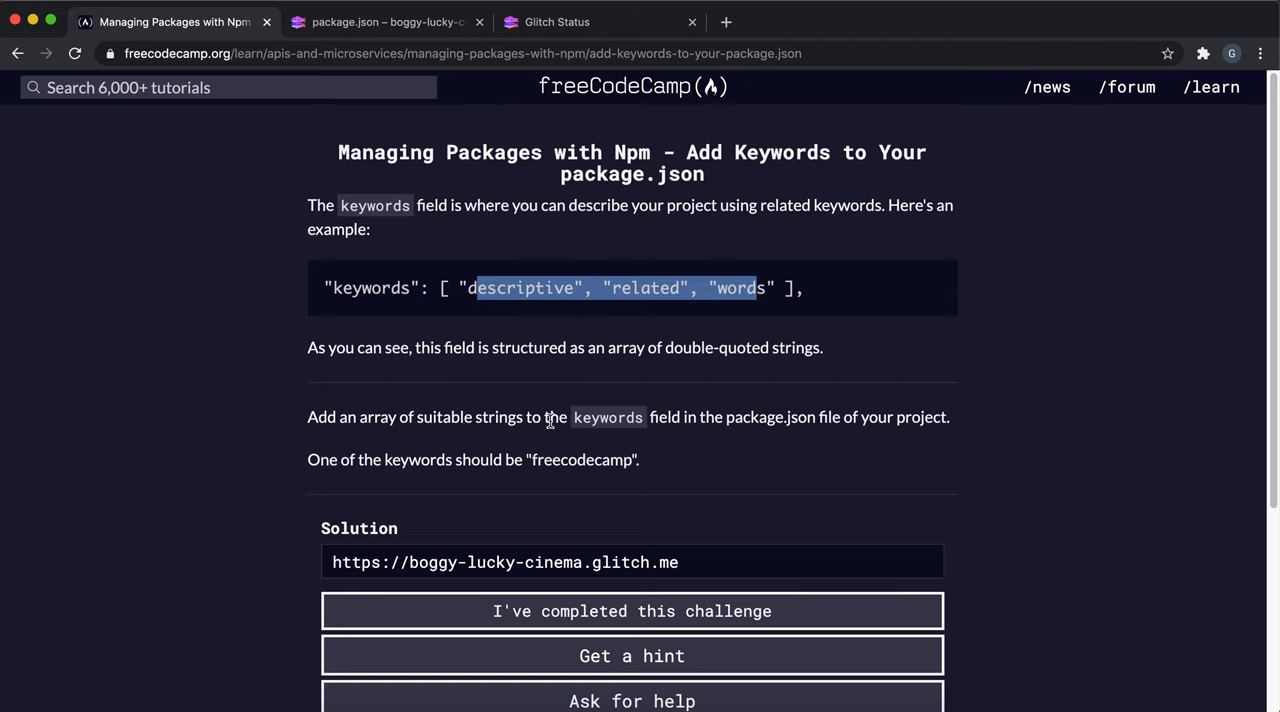
pyautogui.moveTo(722, 422)
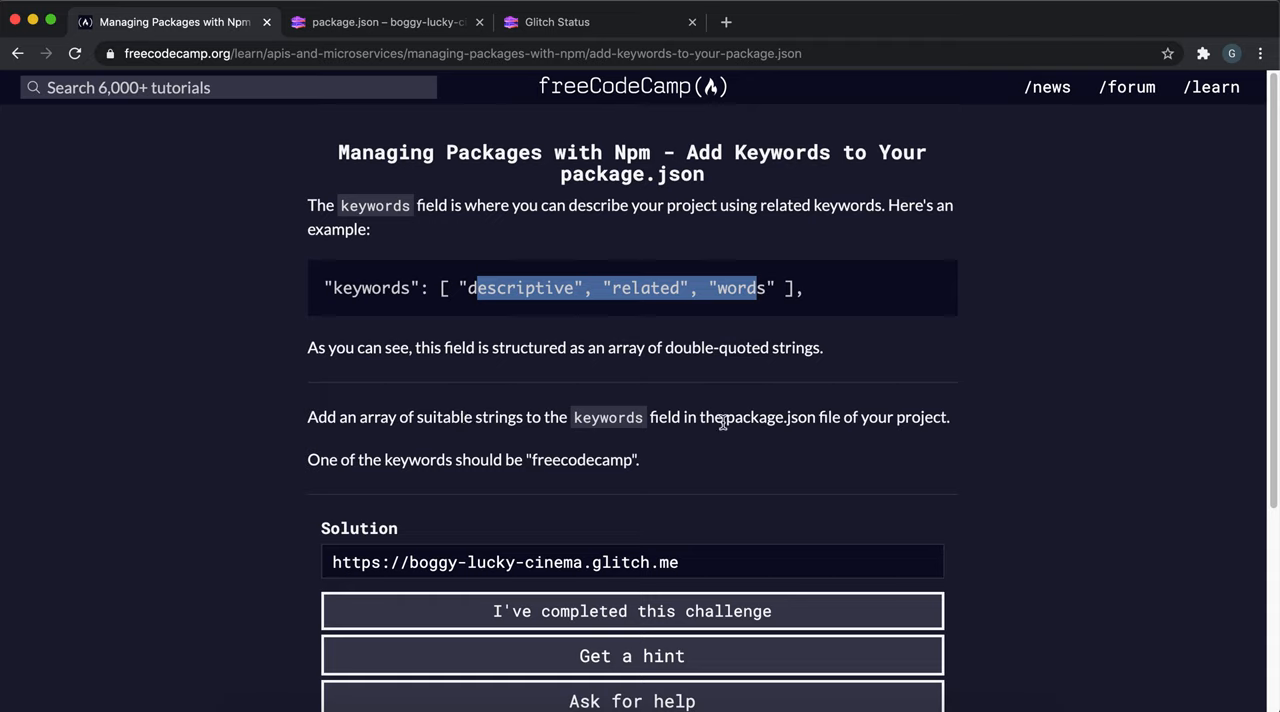
pyautogui.moveTo(880, 417)
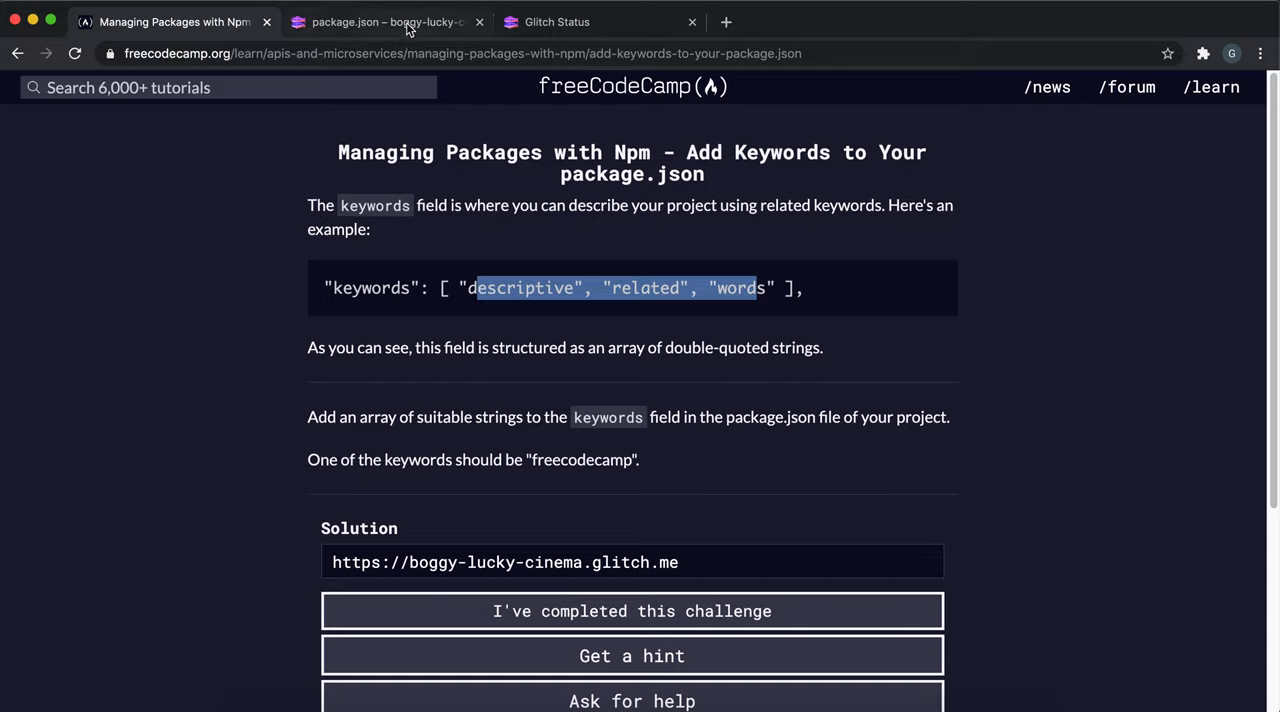
pyautogui.click(385, 21)
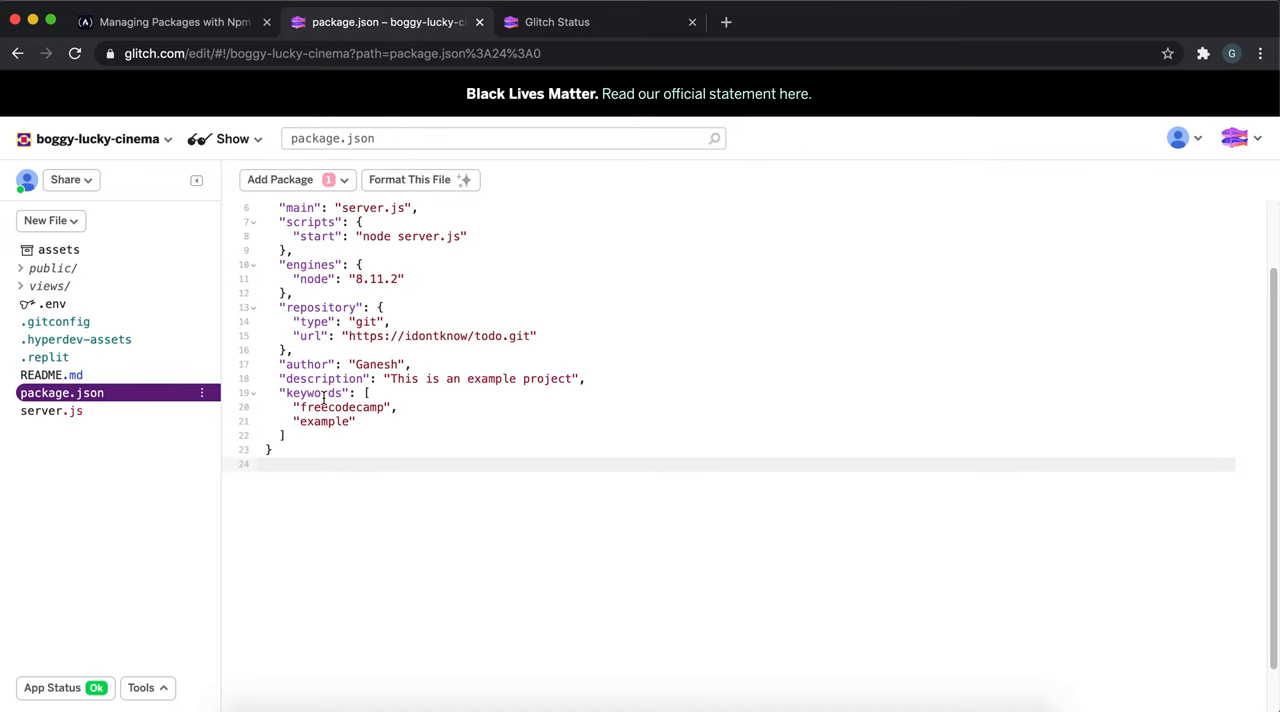
pyautogui.doubleClick(316, 392)
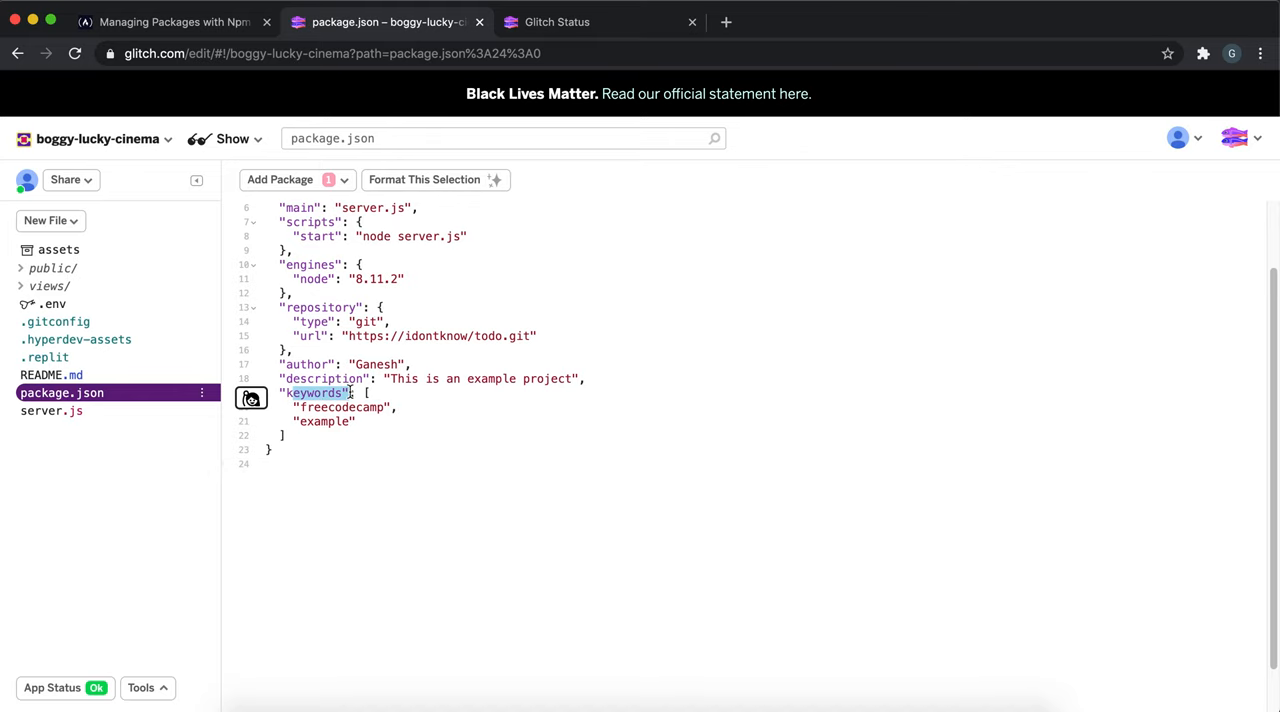
pyautogui.moveTo(350, 392); pyautogui.dragTo(355, 421)
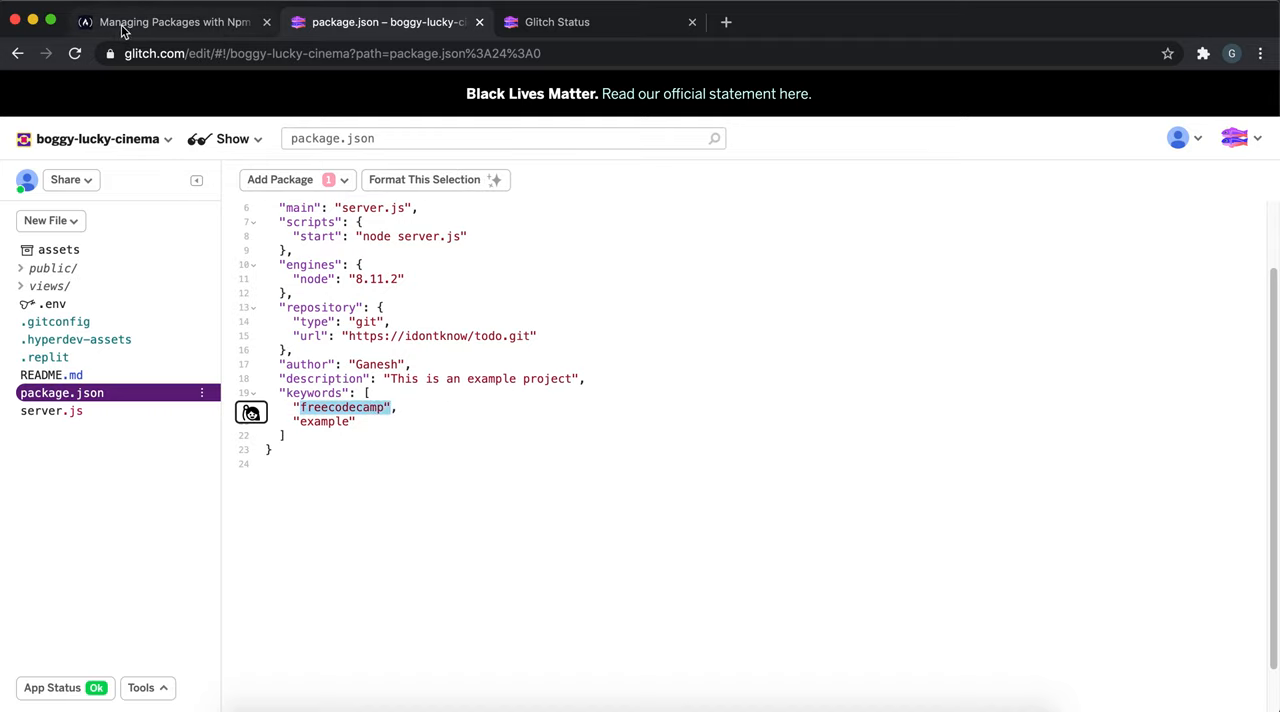
pyautogui.click(170, 22)
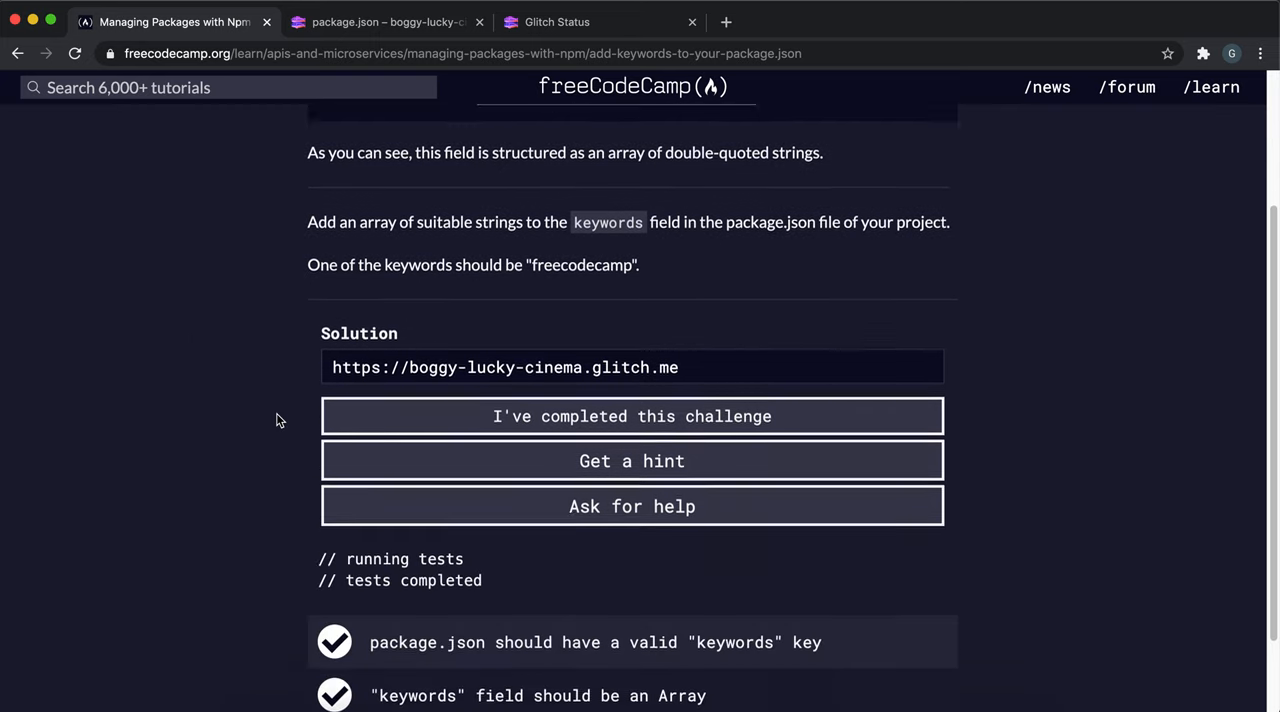
pyautogui.click(632, 416)
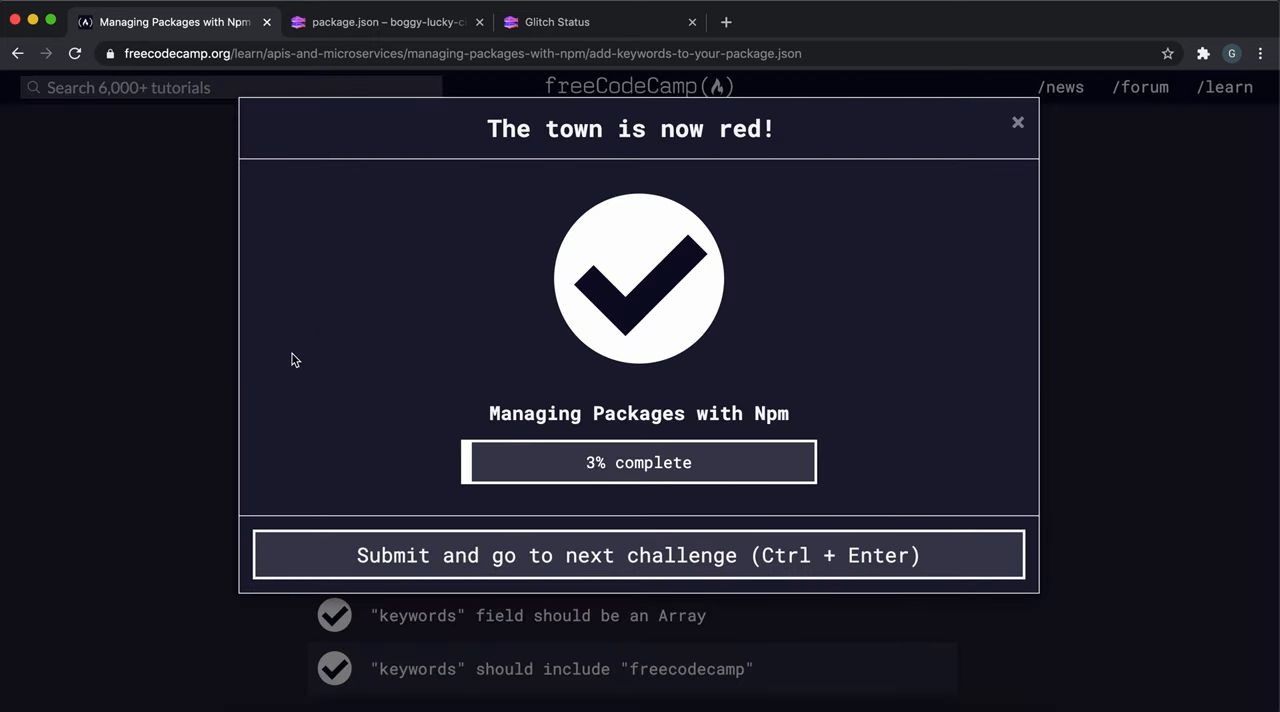